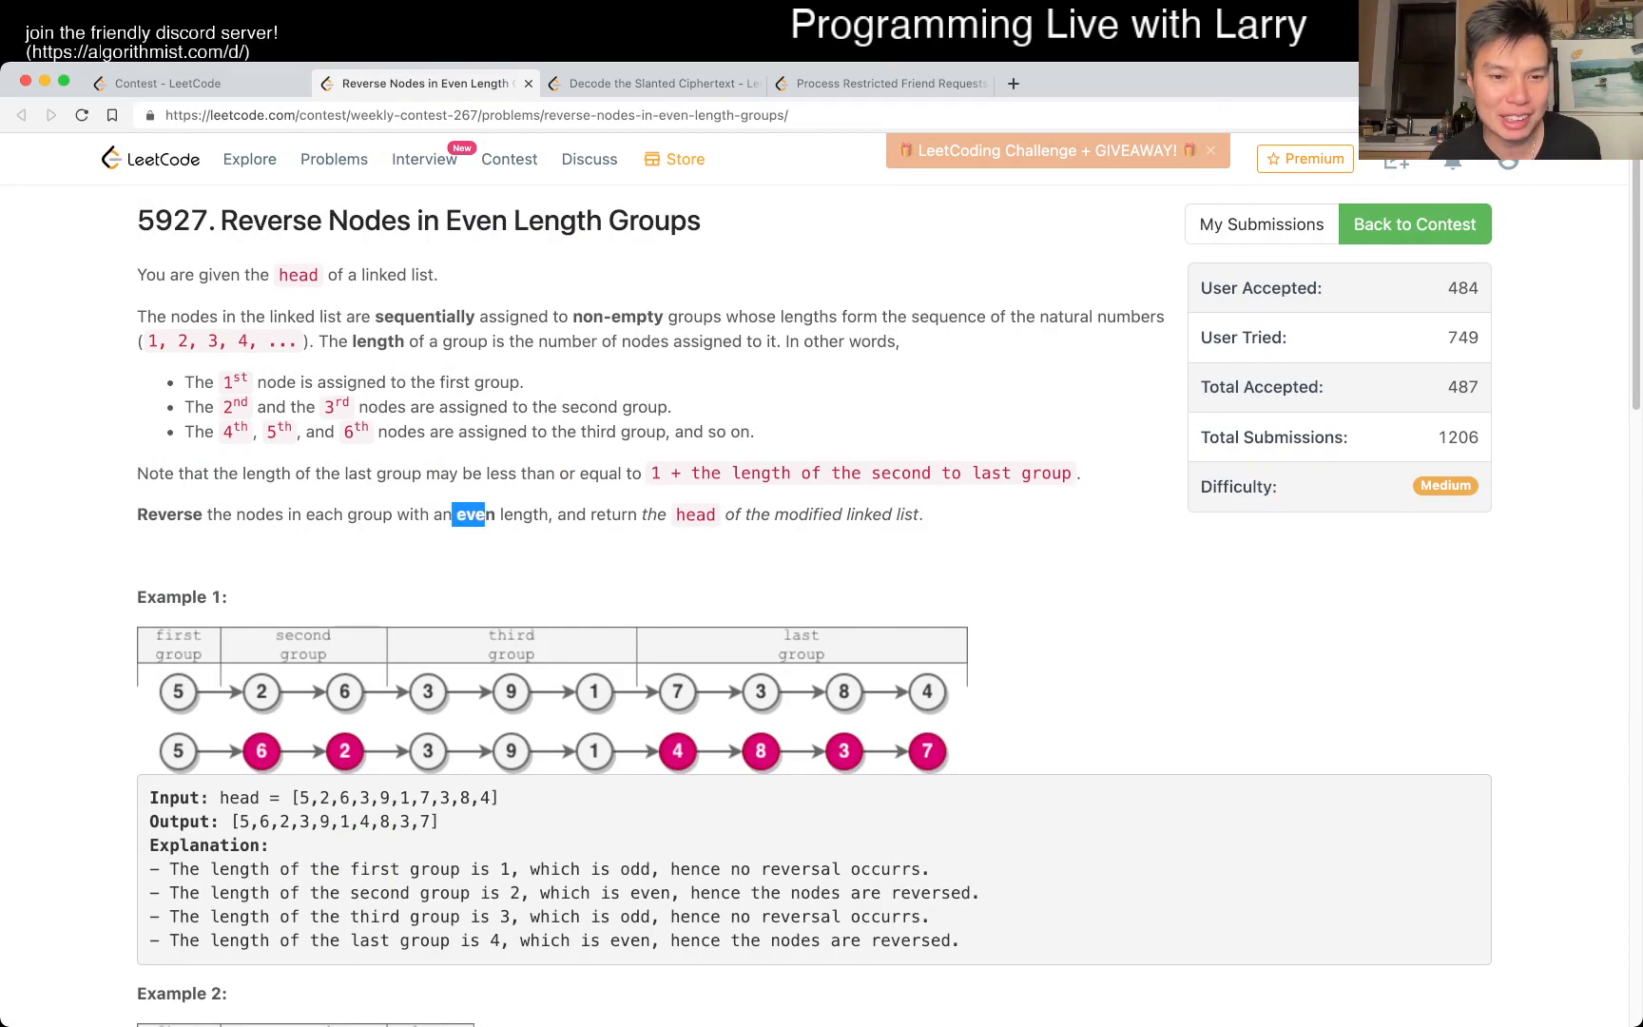
Run the solution on the four custom tests, returning [5,6,2,3,9,1,4,8,3,7], [1,0,1,6], [2,1] and [8]
drag(469, 514, 544, 513)
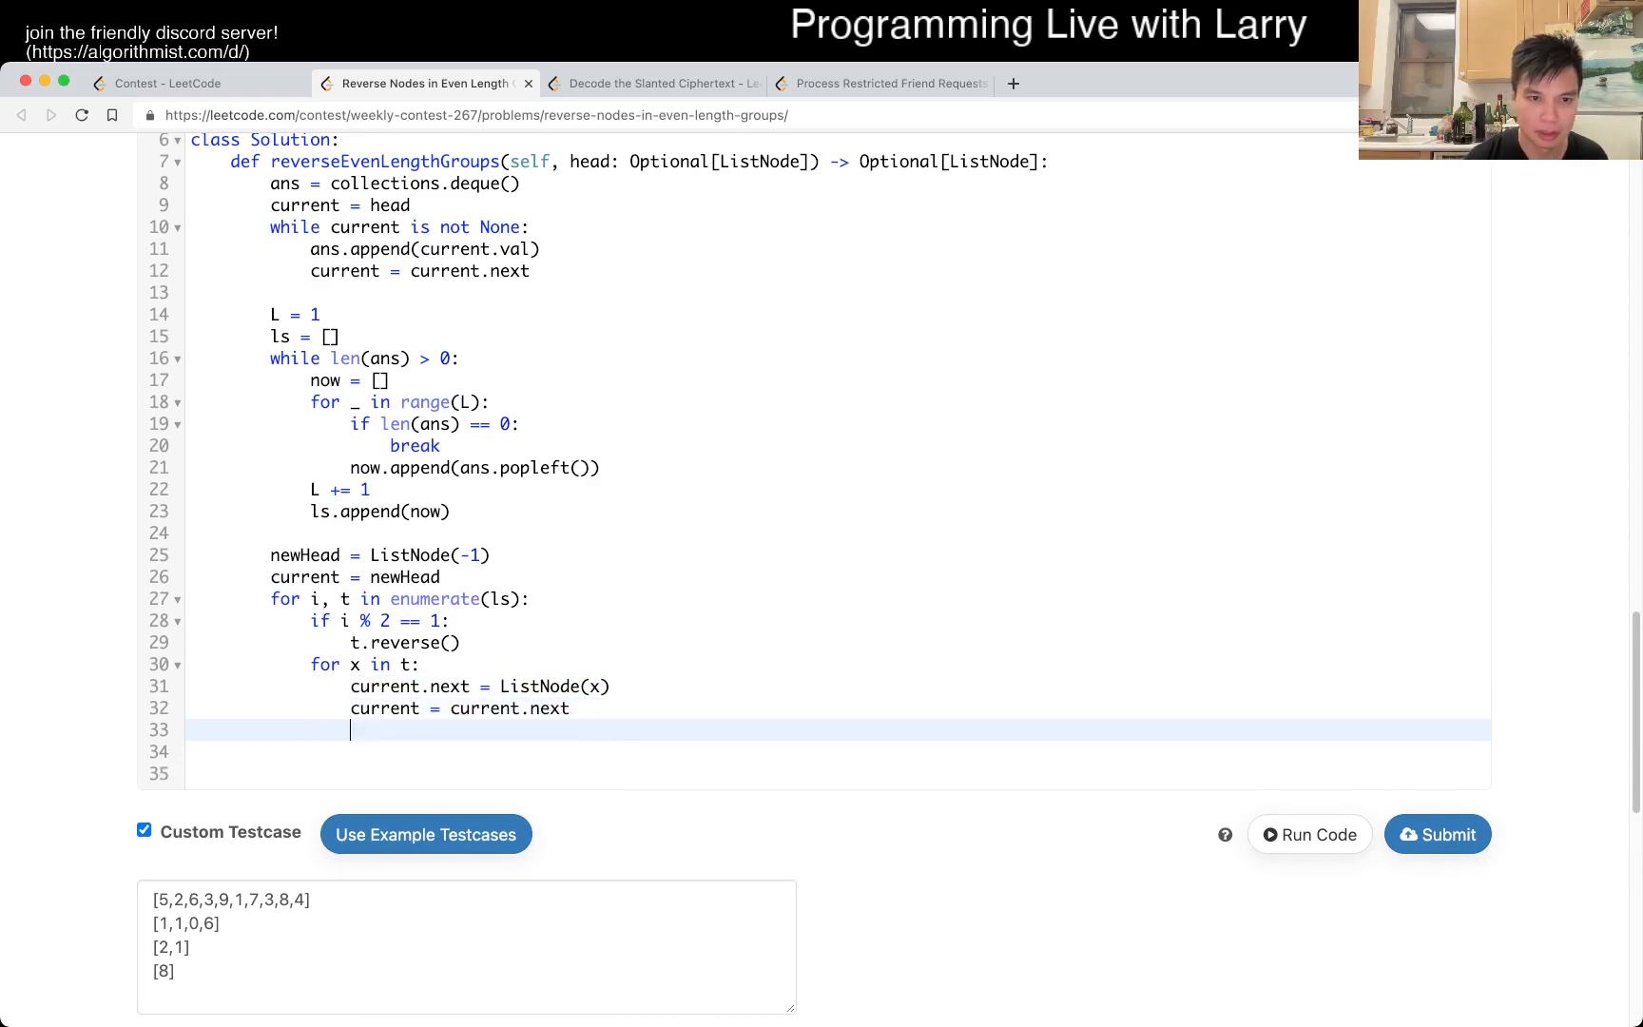
click(1308, 834)
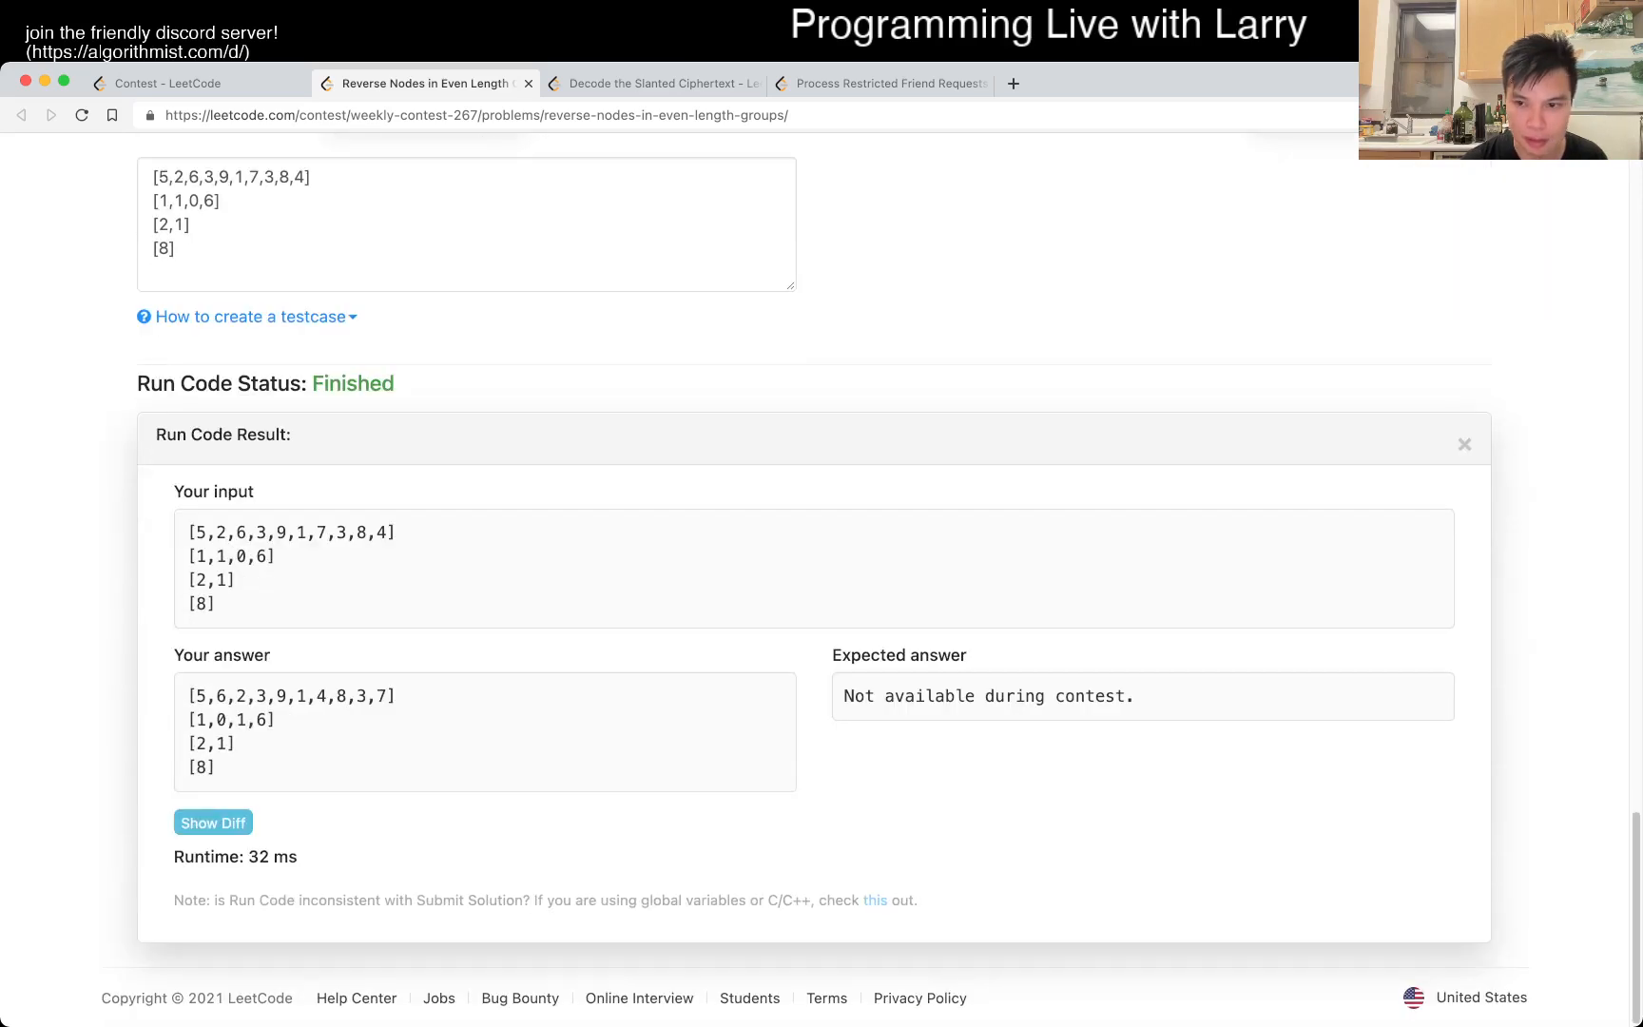